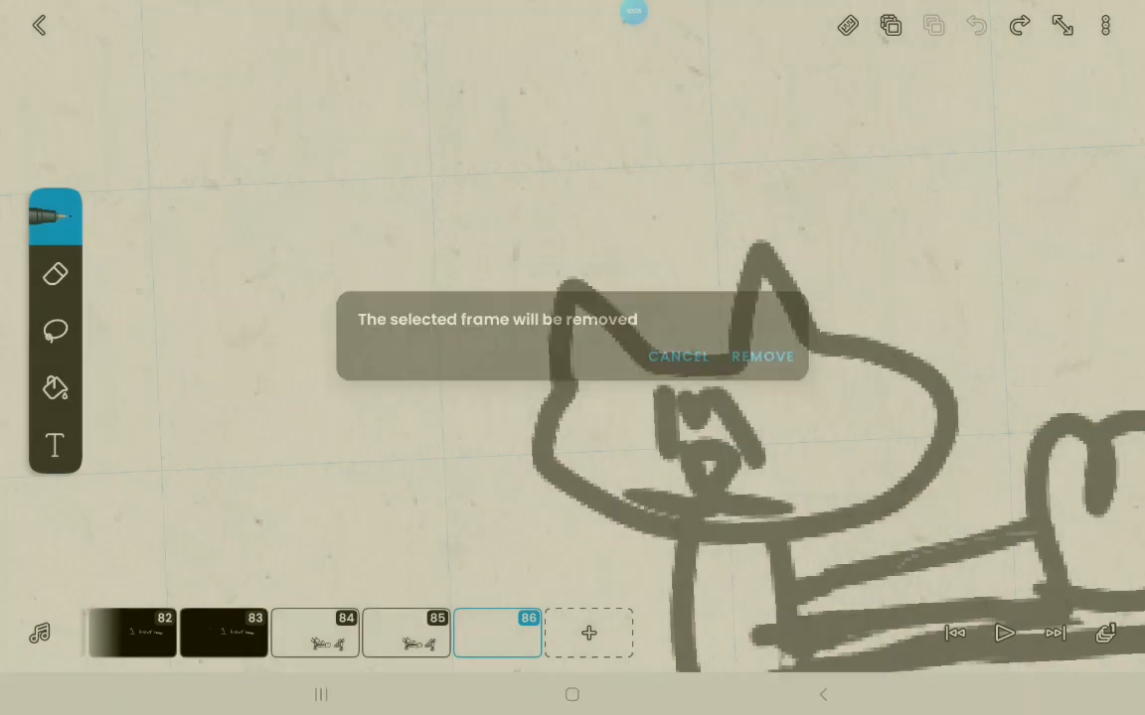
Cancel the remove-frame prompt so frame 86 stays for drawing the cat's body
left_click(762, 356)
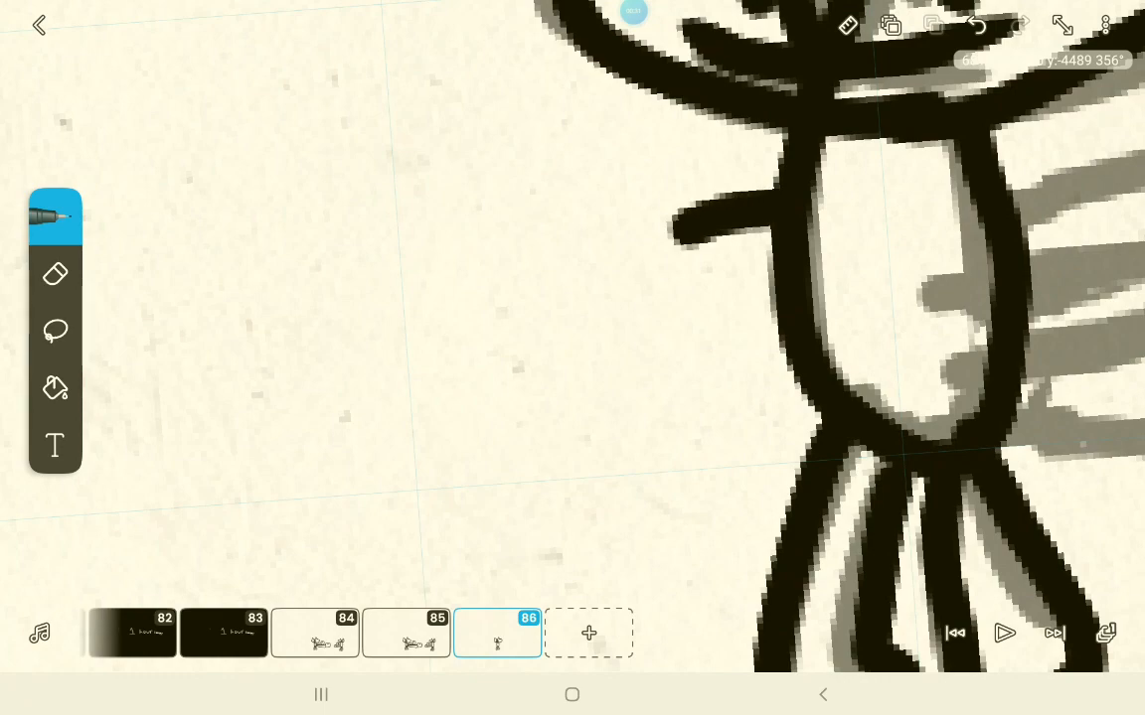
Draw more of the cat's black outline on frame 86
left_click_drag(675, 219, 785, 418)
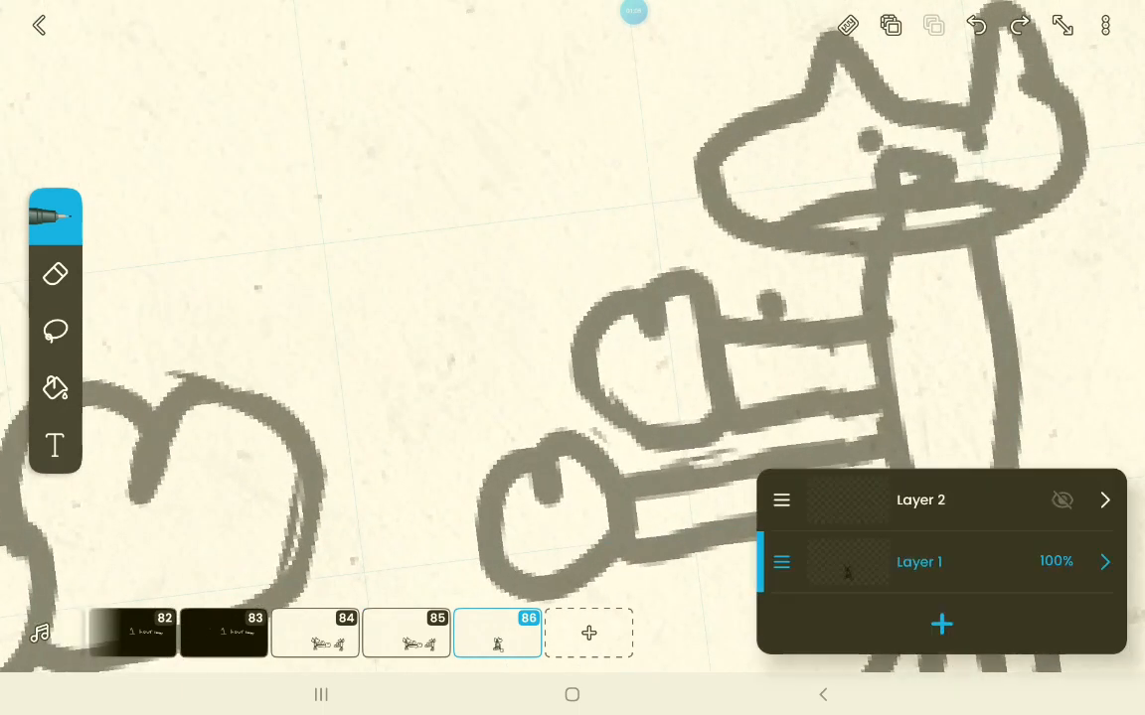
Dismiss the layers list to resume drawing the second cat's head and back
left_click(1061, 501)
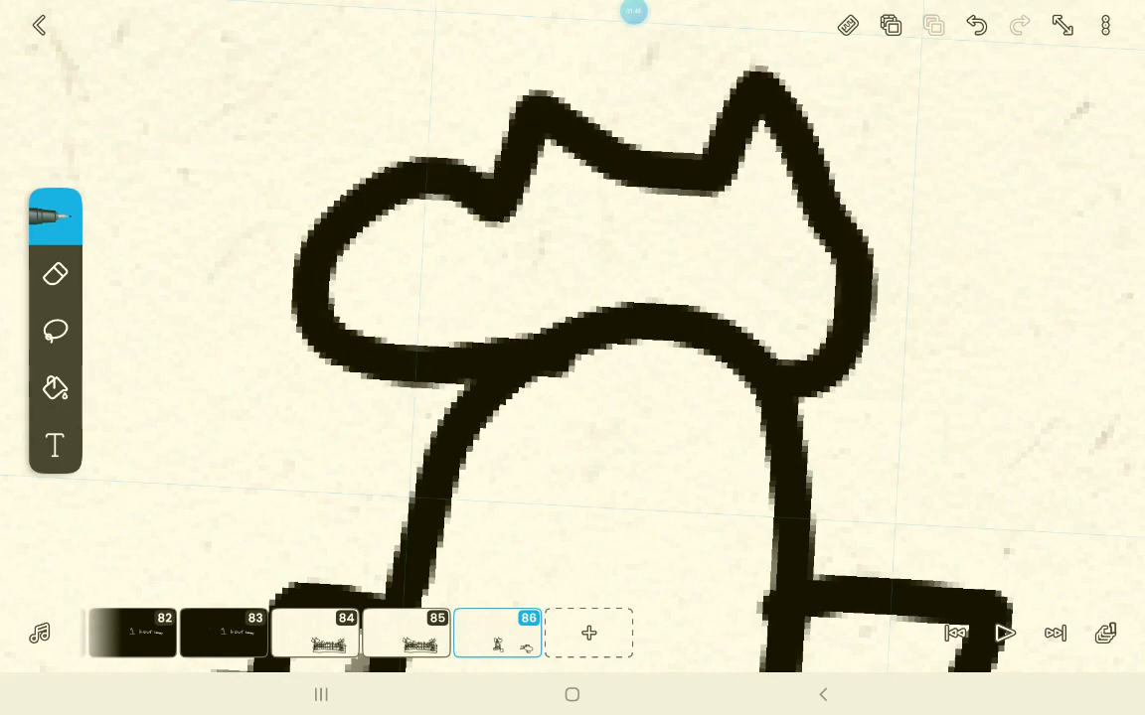
Add a new frame 87 after frame 86 for the next cat pose
left_click(56, 274)
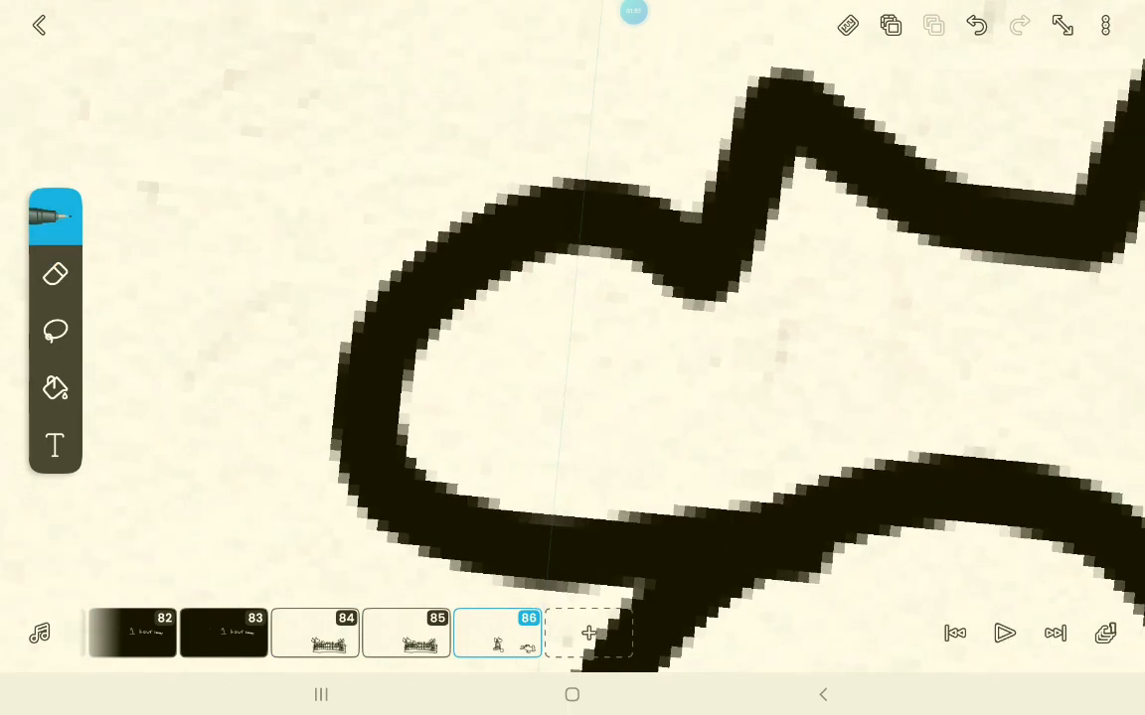
left_click(855, 294)
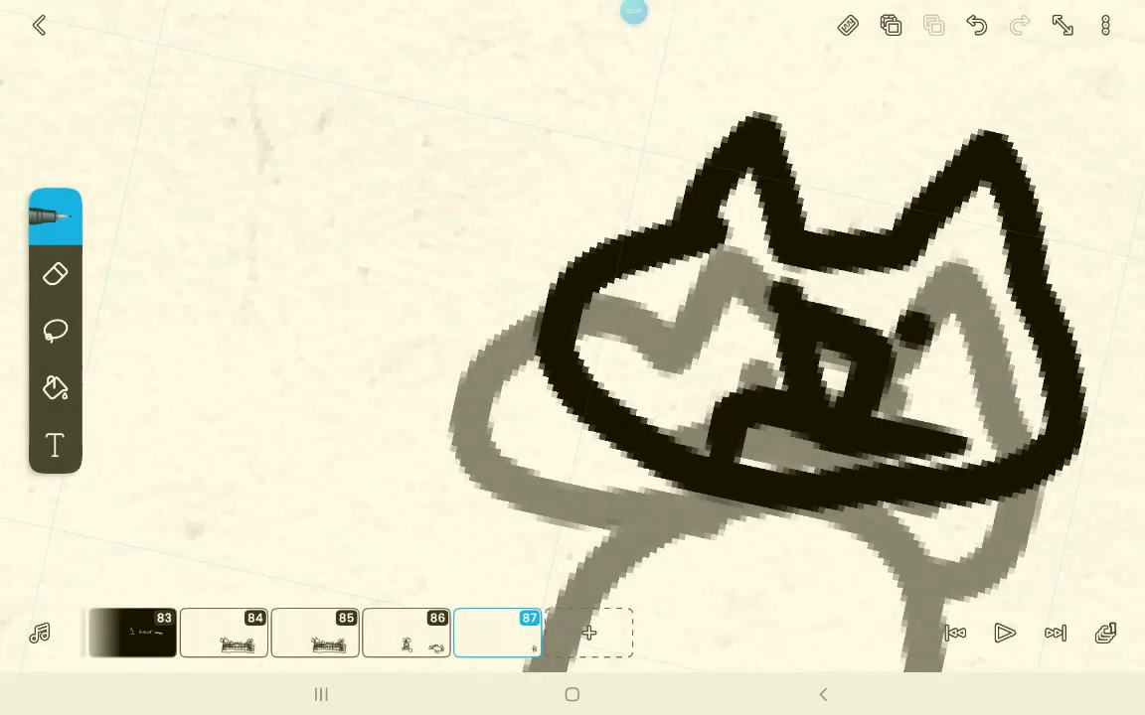
left_click(40, 24)
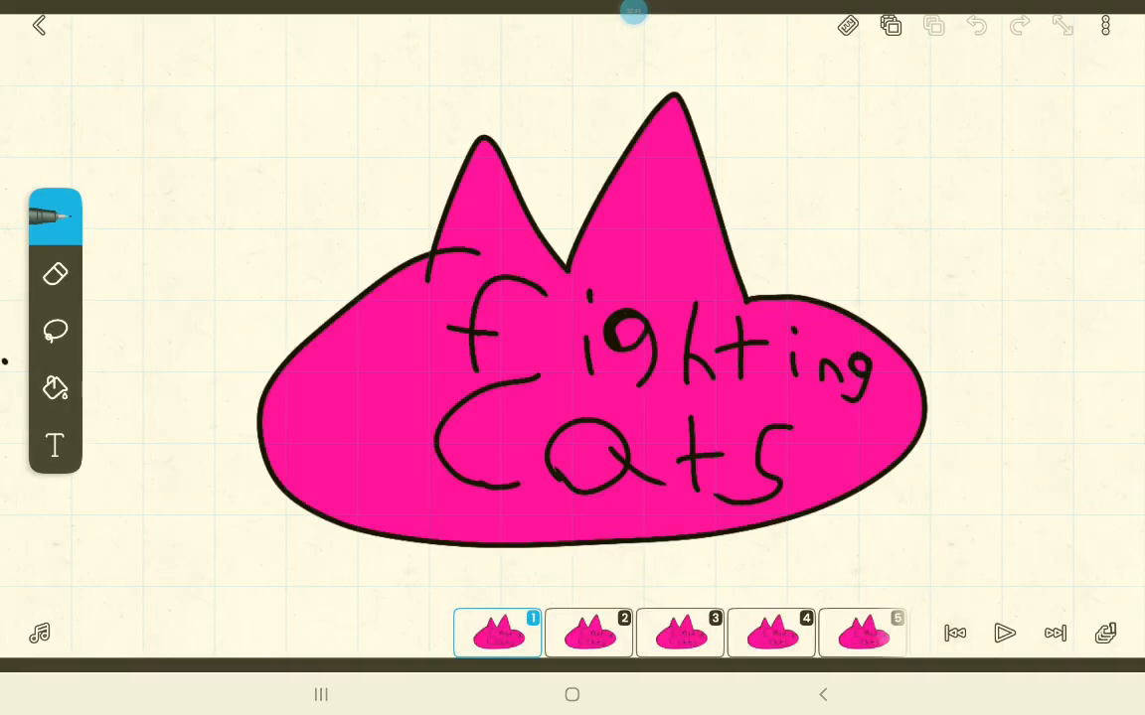
left_click(1003, 632)
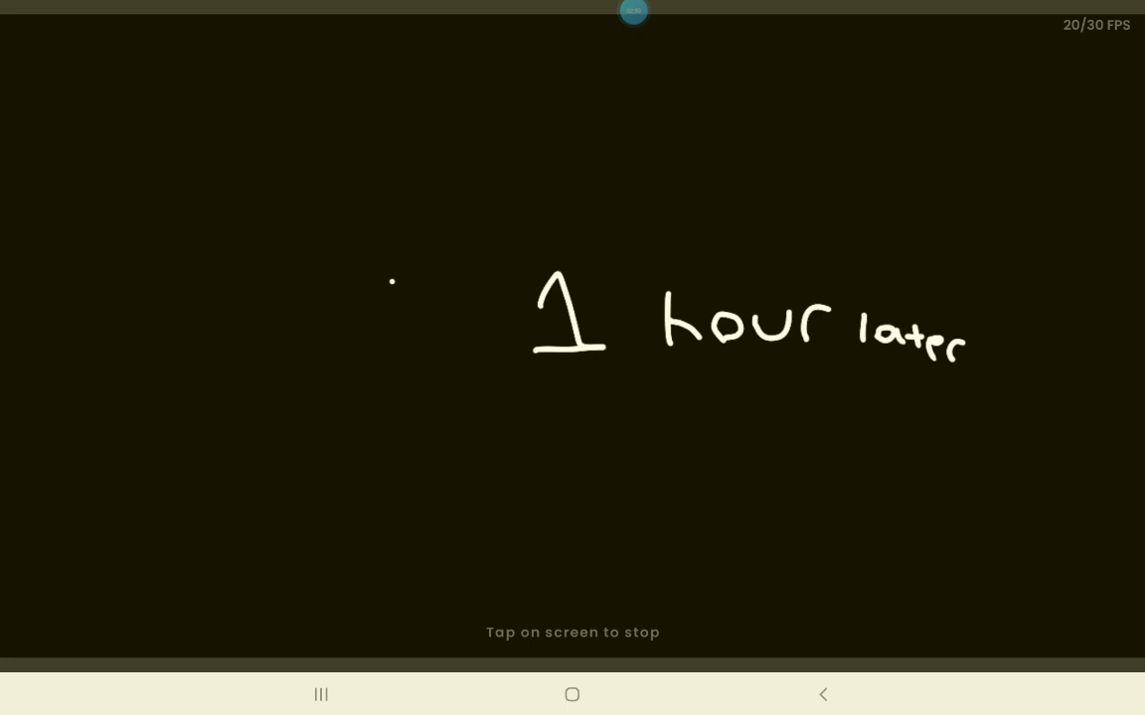
left_click(573, 348)
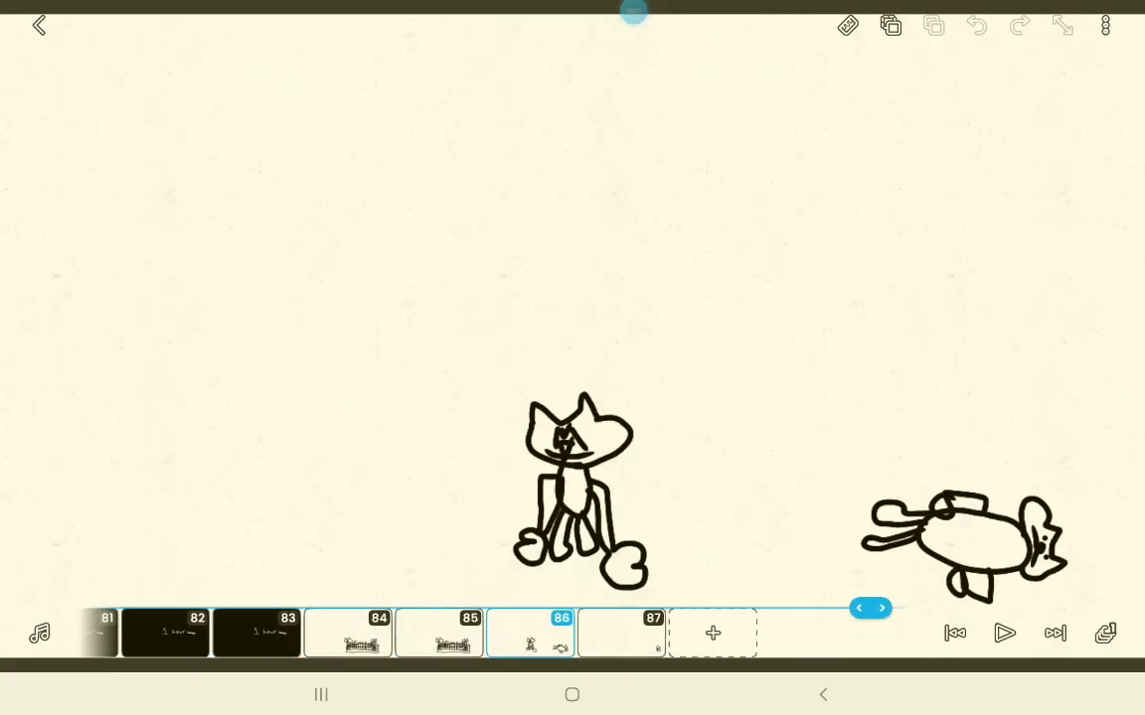
Set the project's Frames Per Second to 12 in Project settings
left_click(1105, 24)
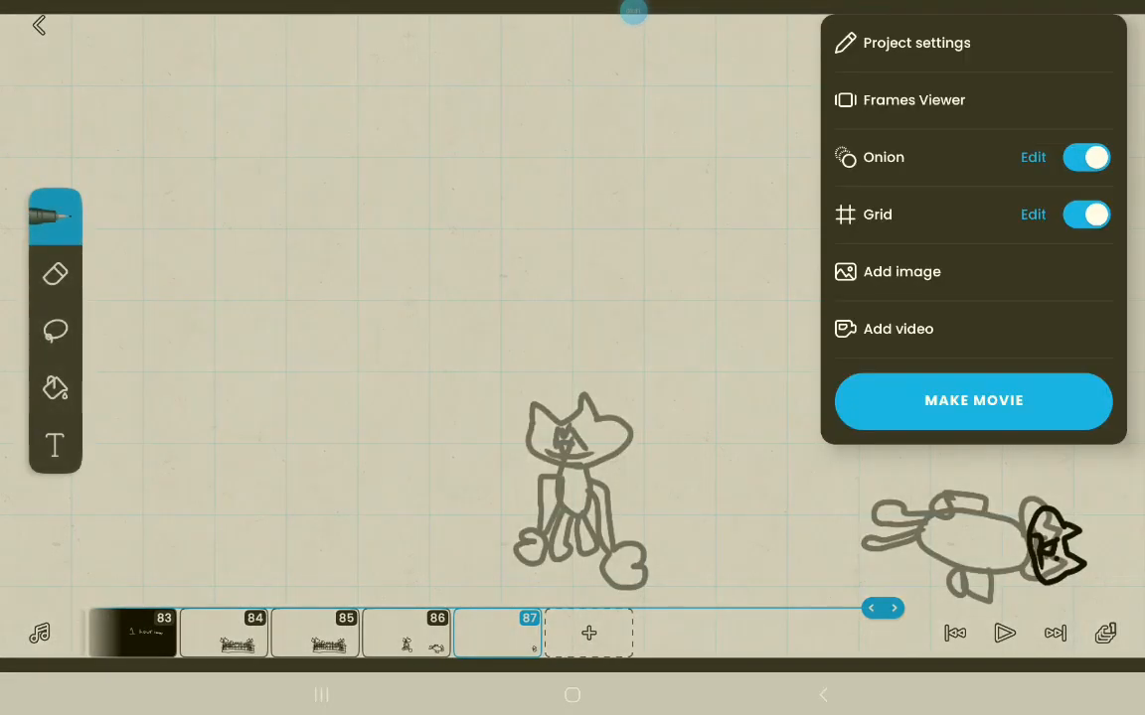
left_click(914, 44)
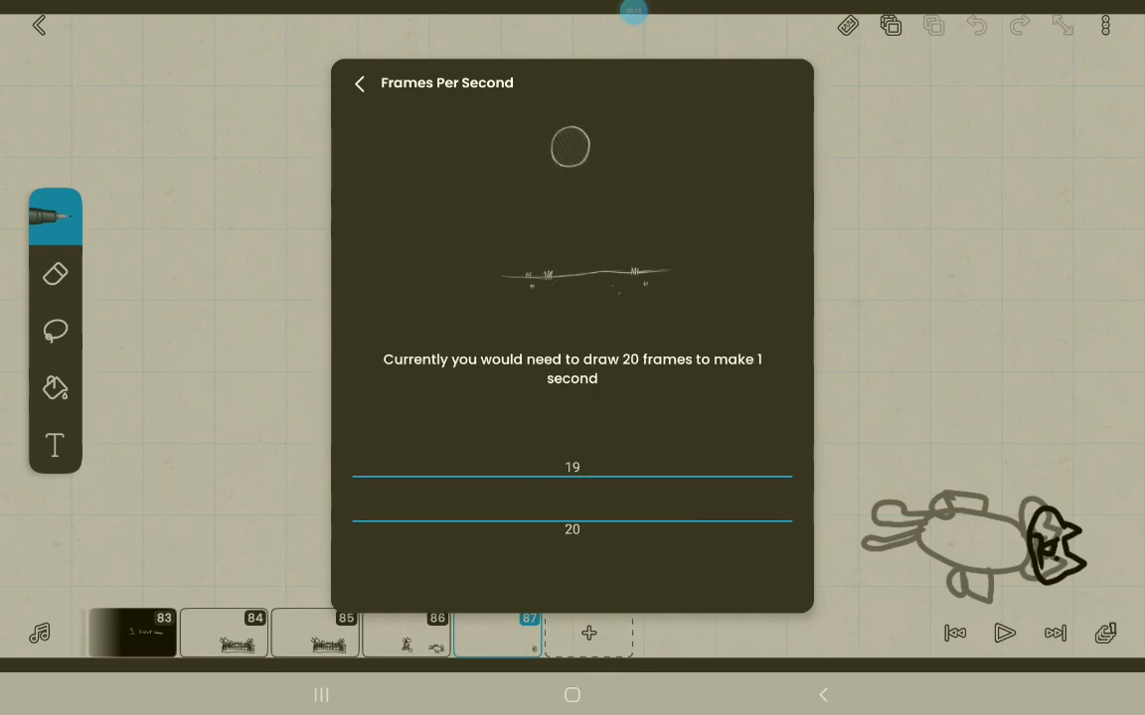
scroll("down", 3)
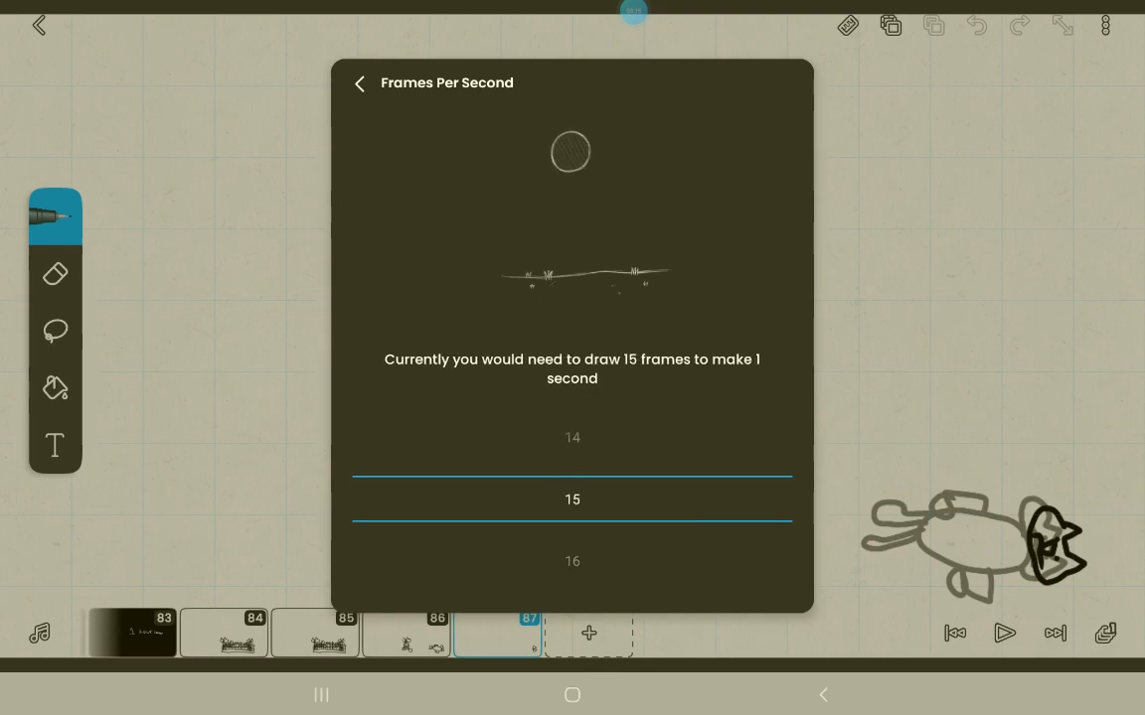
scroll("down", 3)
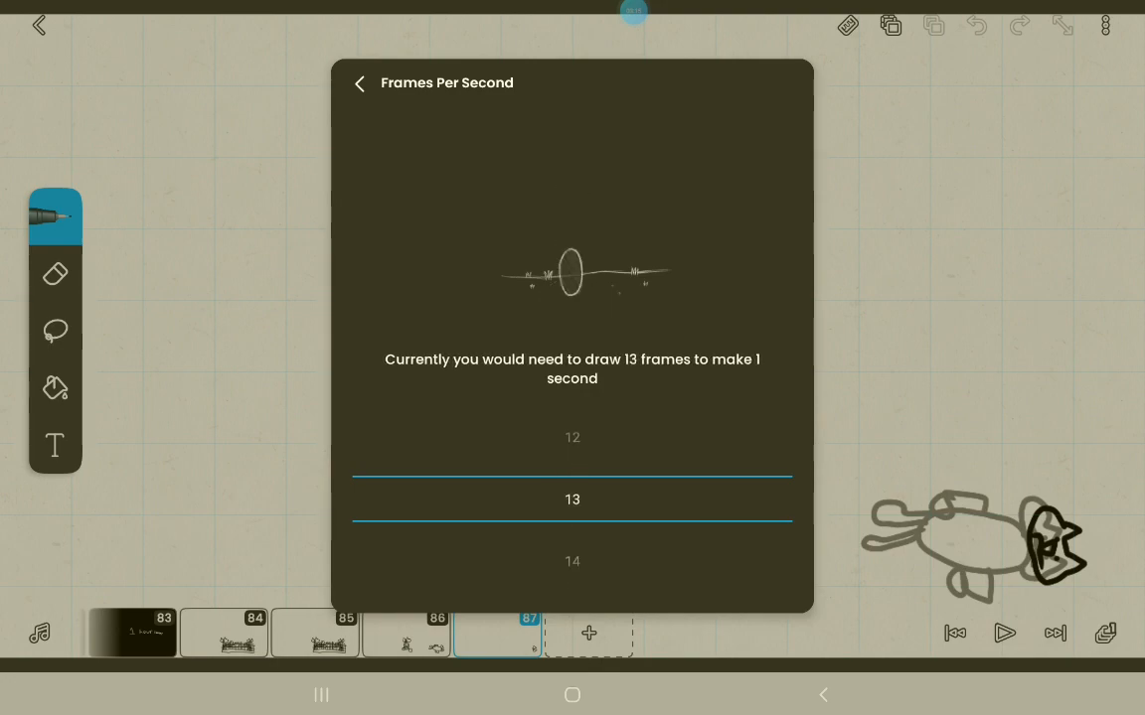
left_click(359, 83)
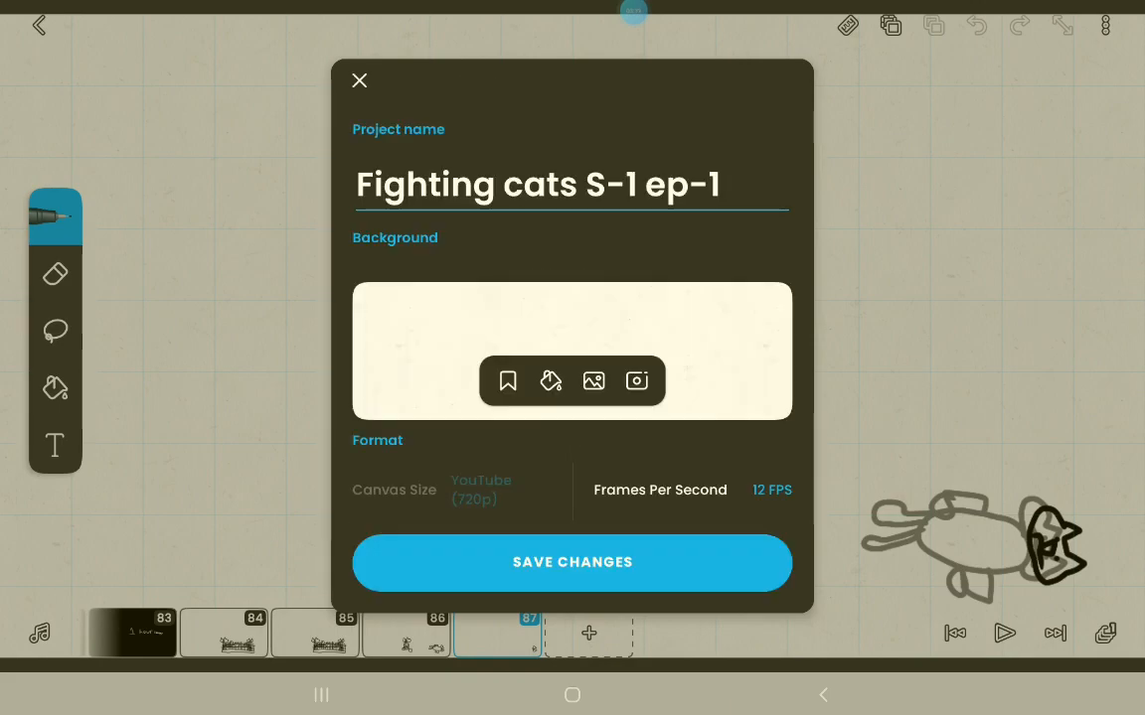
Save the 12 FPS change and draw the flung cat's outline on frame 87
left_click(360, 79)
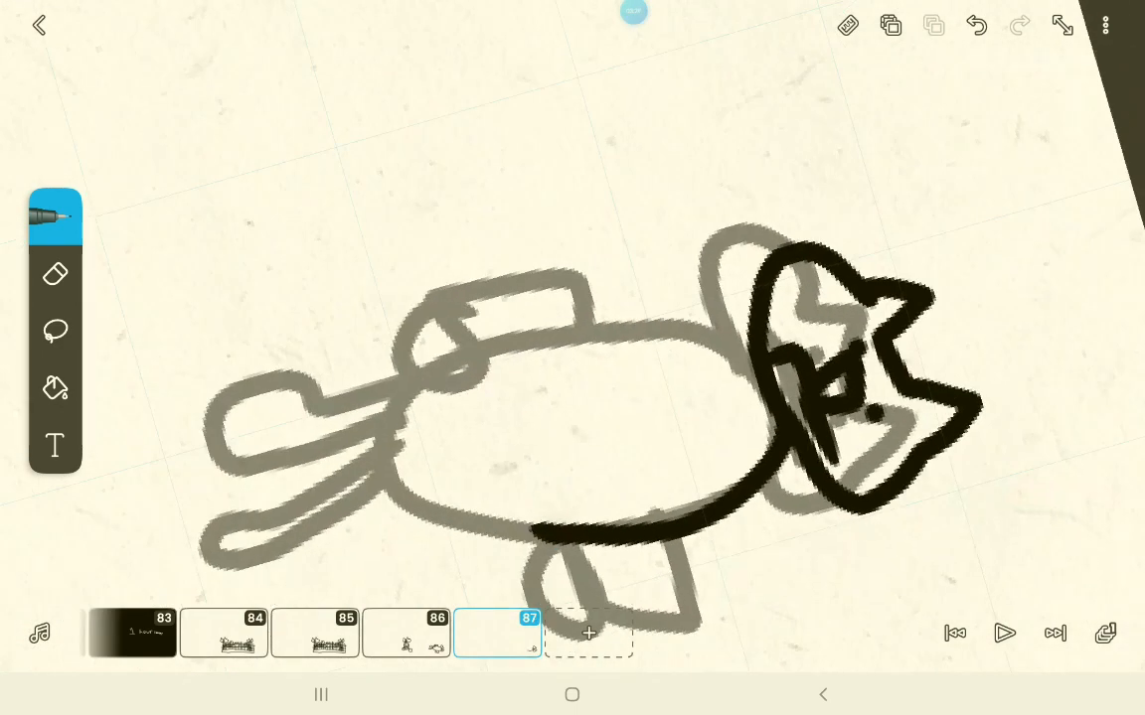
left_click_drag(616, 328, 507, 526)
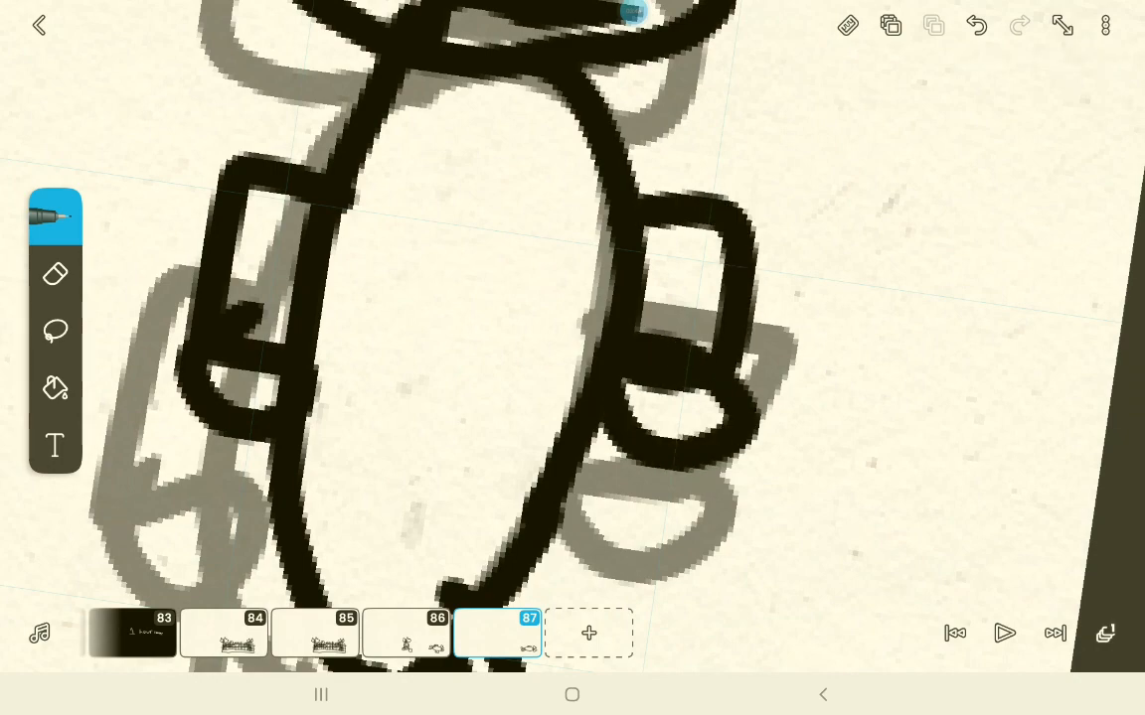
left_click(40, 24)
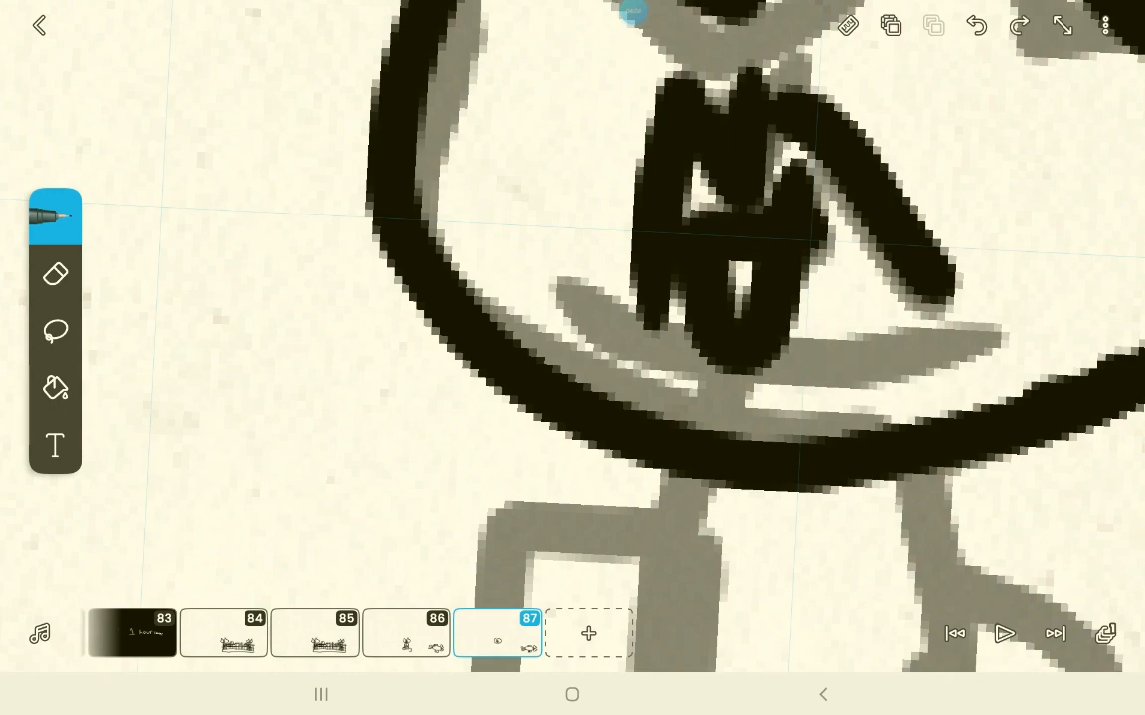
Draw the standing cat's face details, legs and curled tail on frame 87
left_click_drag(481, 199, 1043, 288)
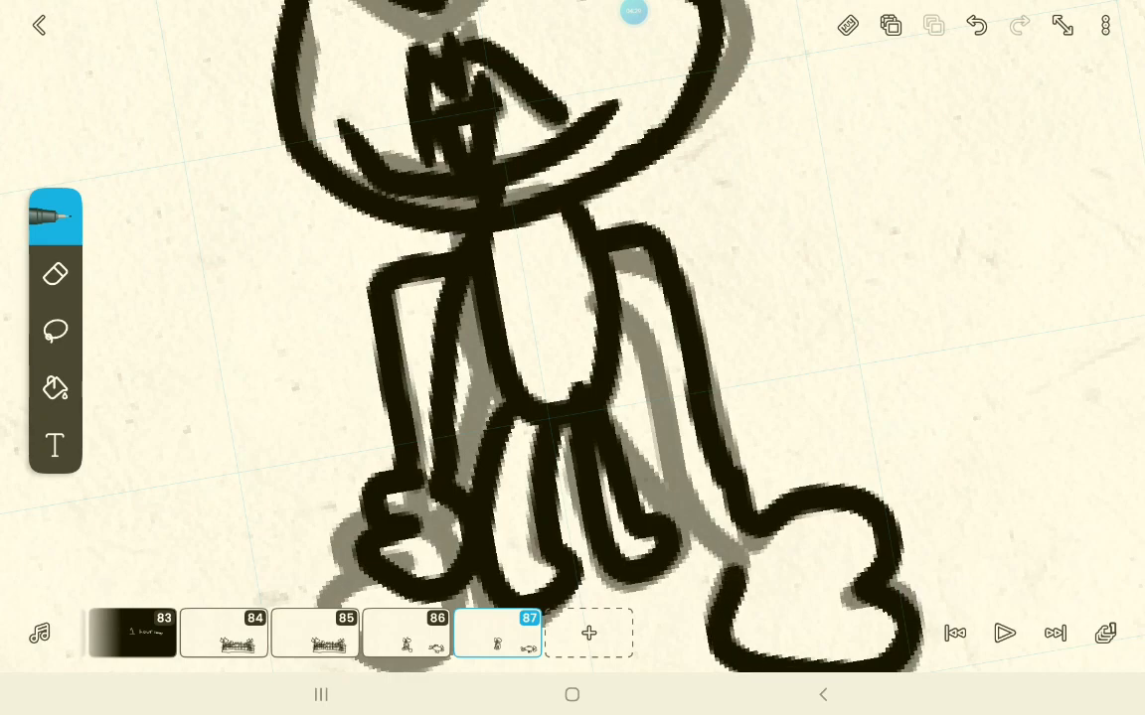
left_click_drag(606, 242, 735, 586)
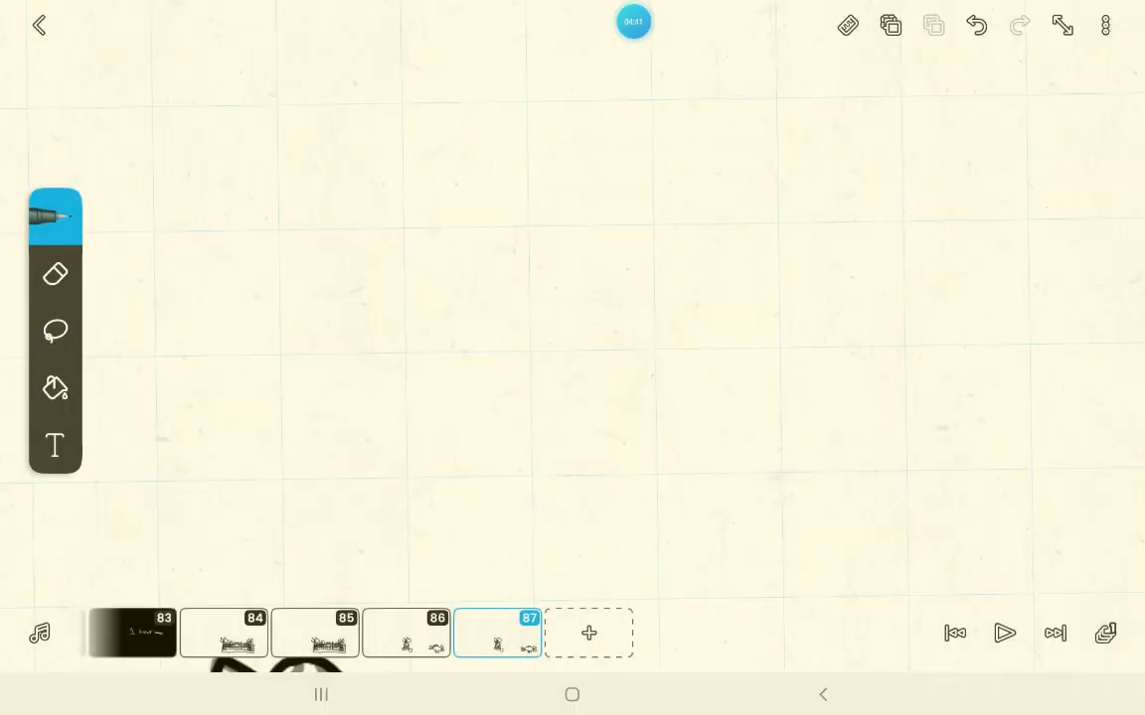
left_click(632, 20)
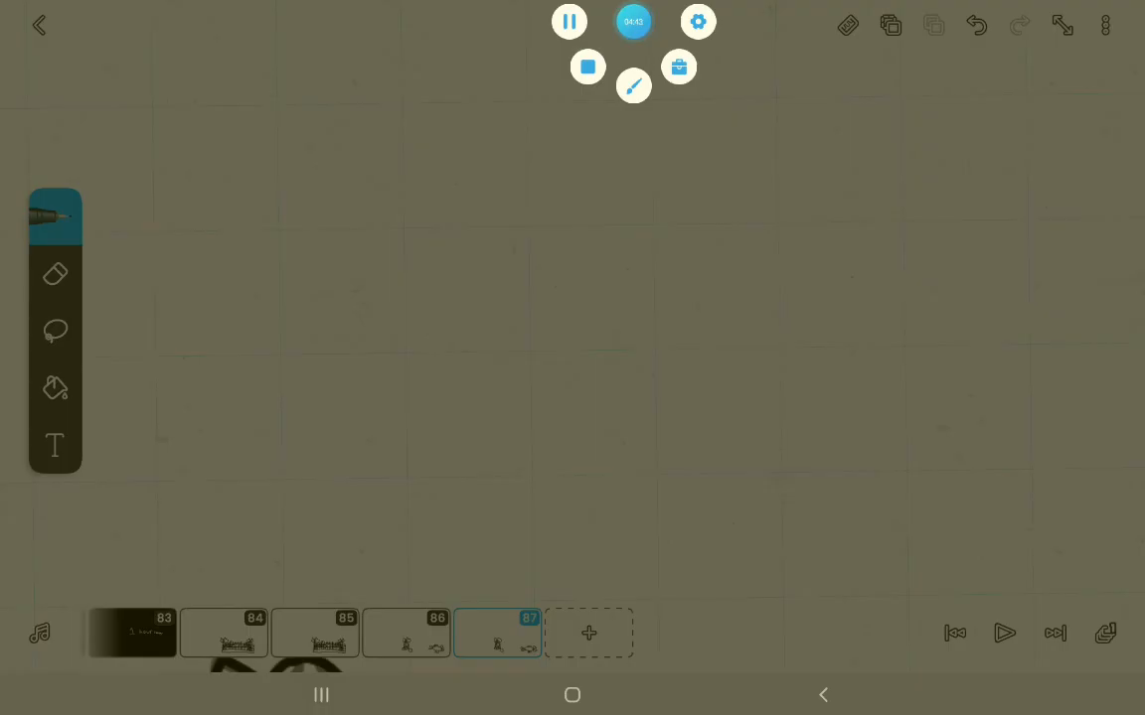